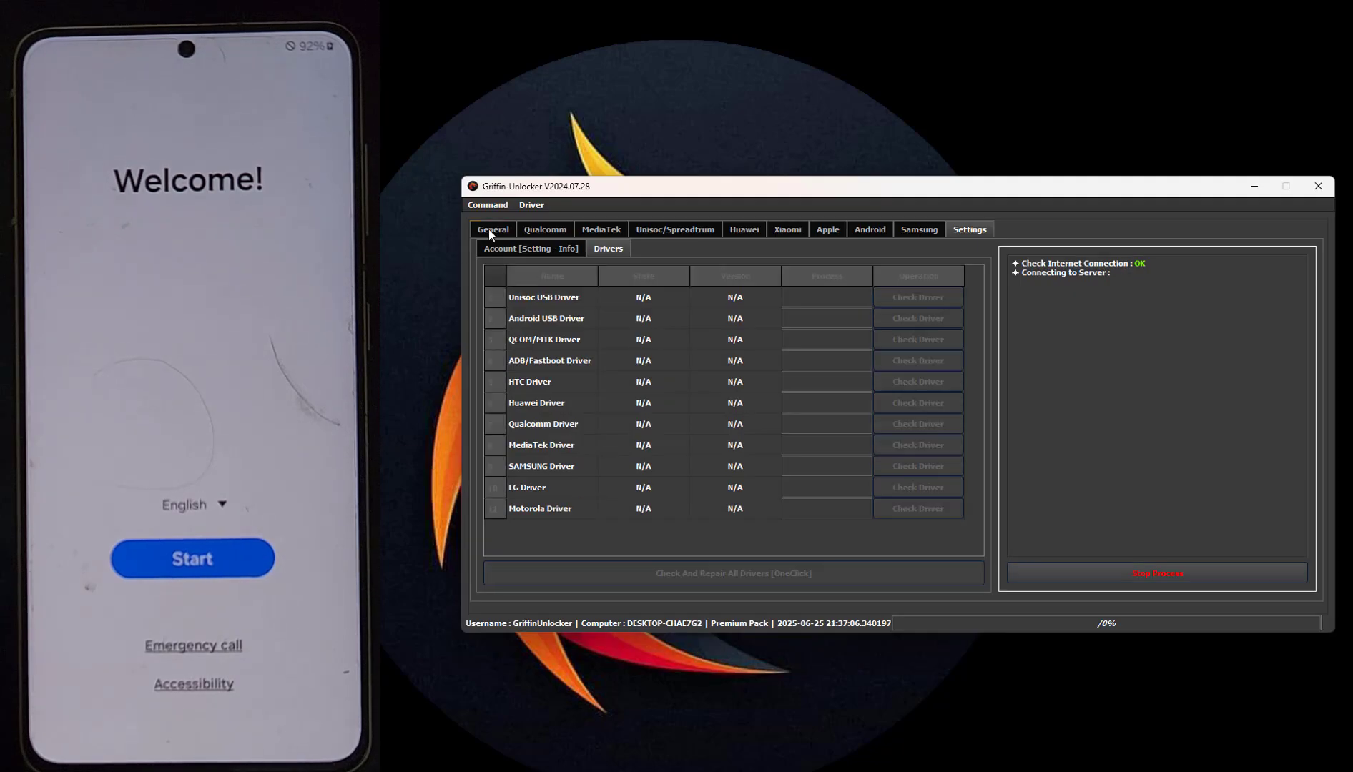
# Start the Samsung Enable ADB QR code operation from the General list, connecting on COM10
pyautogui.click(492, 229)
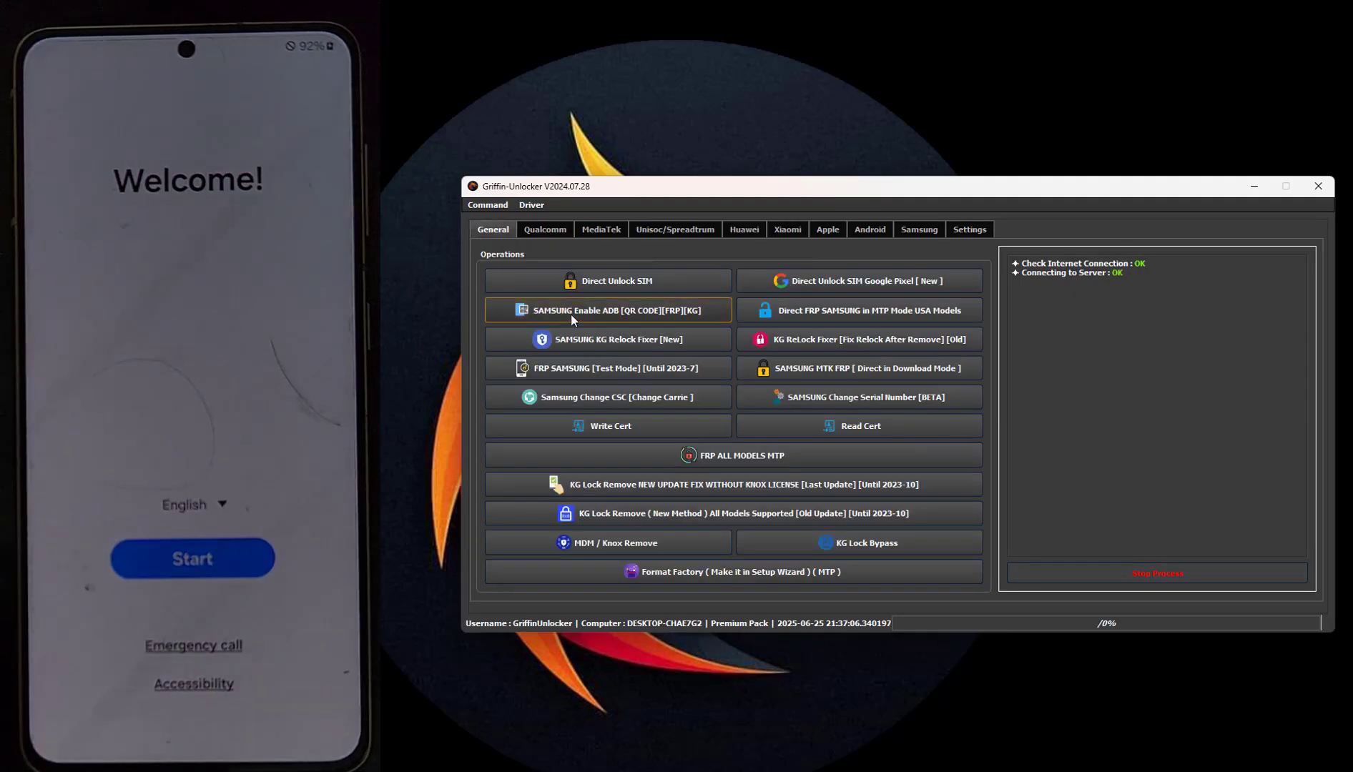
pyautogui.click(607, 310)
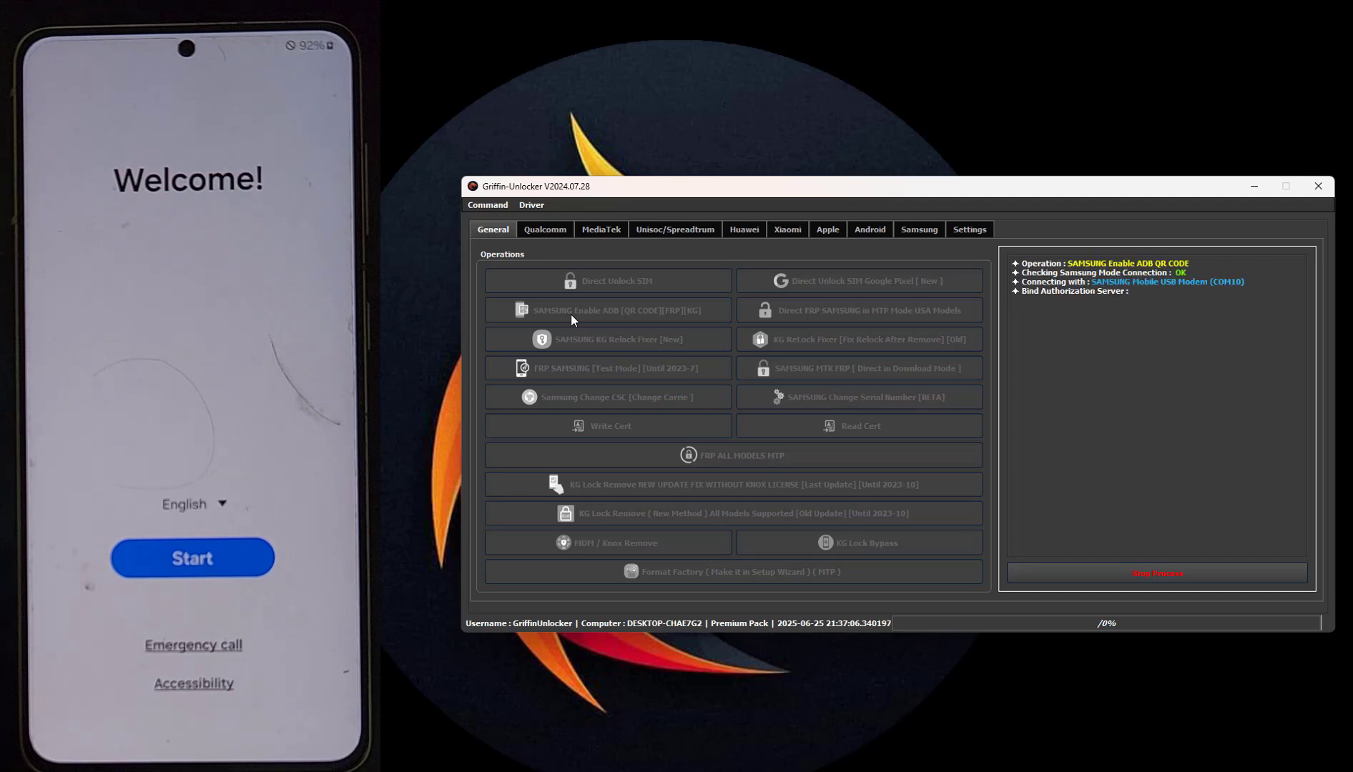
# Proceed past the QR scan so the Samsung QR Enable ADB guide (steps 4-6) appears
pyautogui.click(605, 311)
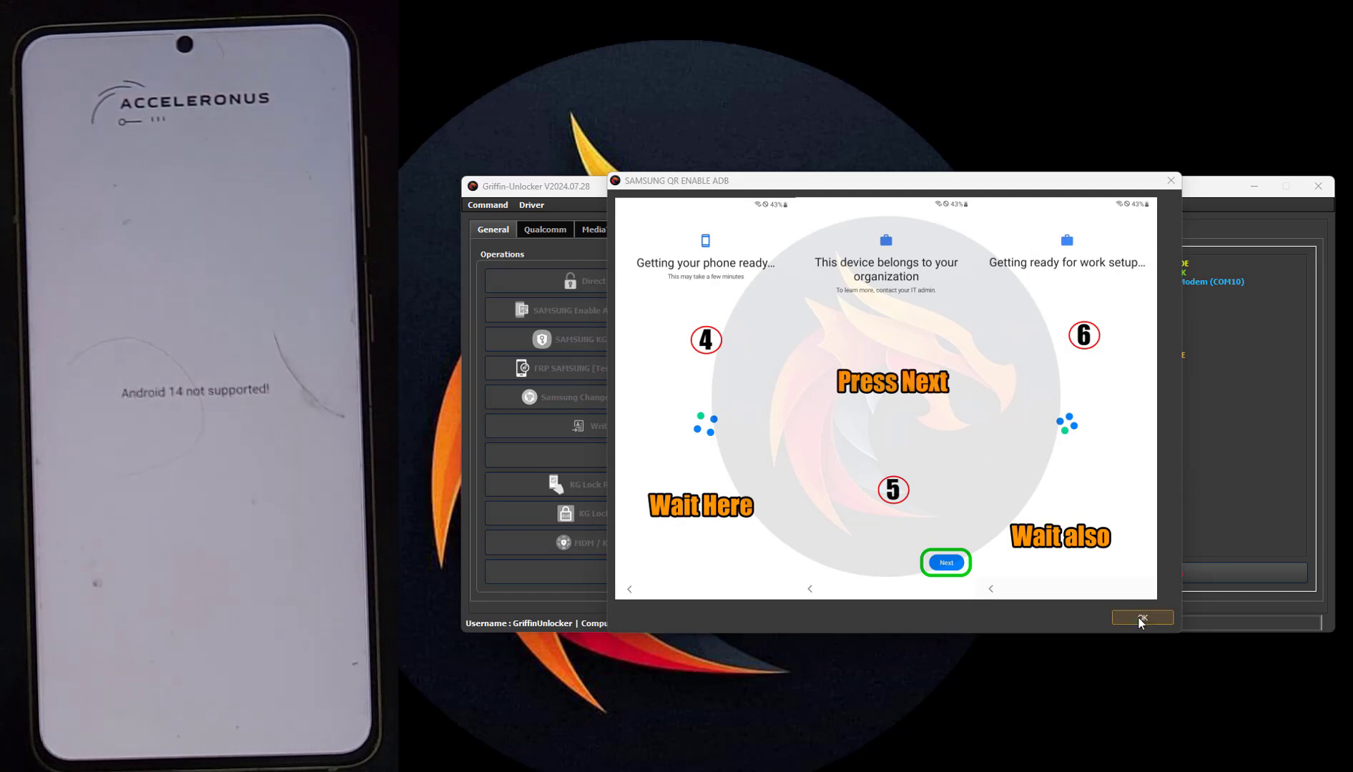
# Dismiss the QR Enable ADB guide, returning to the idle operations list
pyautogui.click(1141, 618)
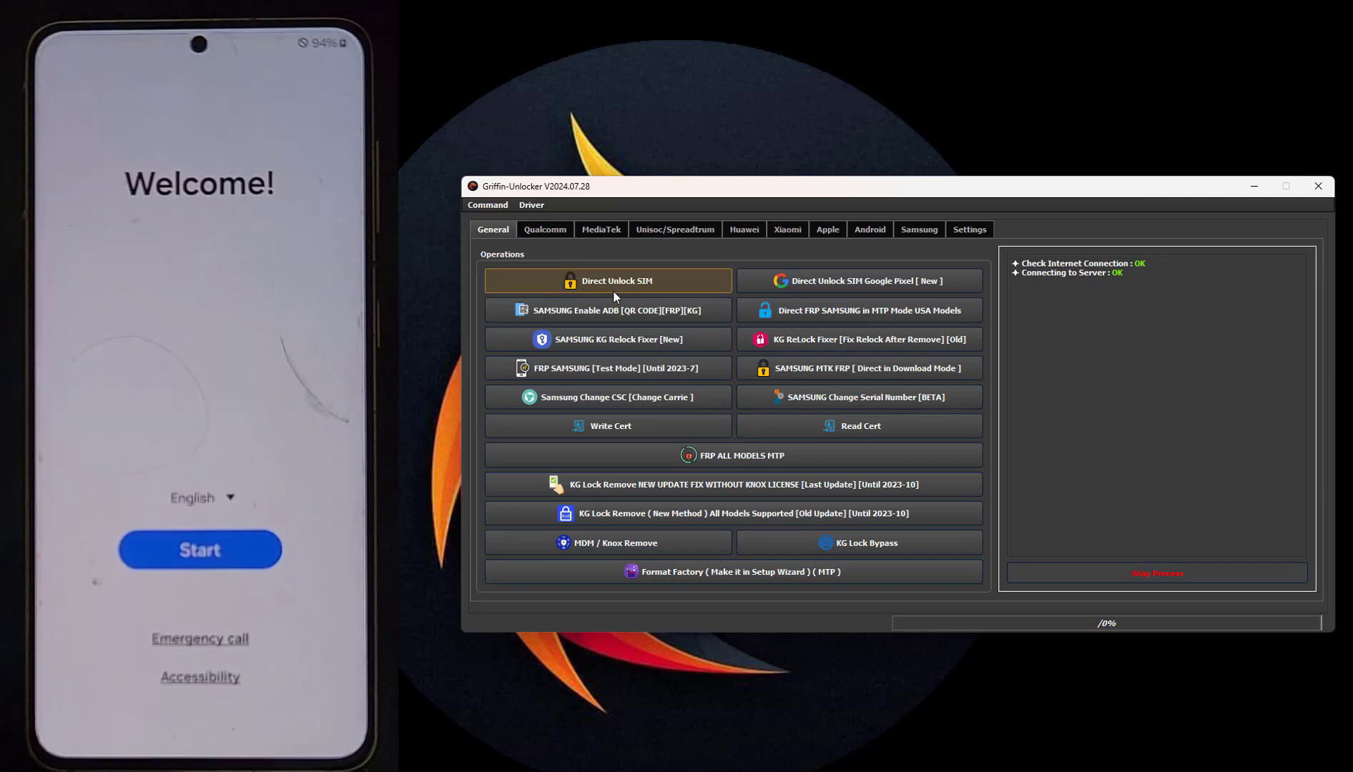
# Rerun Samsung Enable ADB by QR code, reading device info for model SM-G991U
pyautogui.click(608, 281)
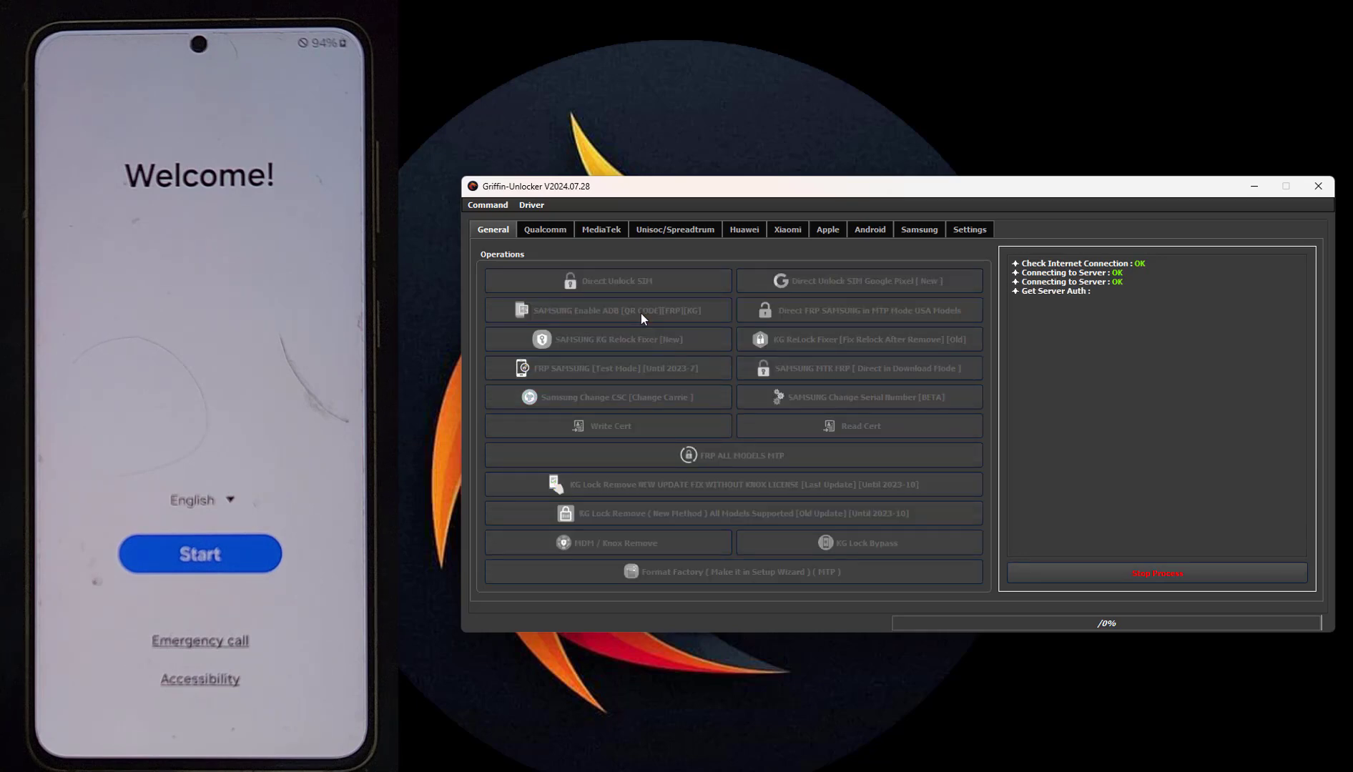
pyautogui.click(609, 310)
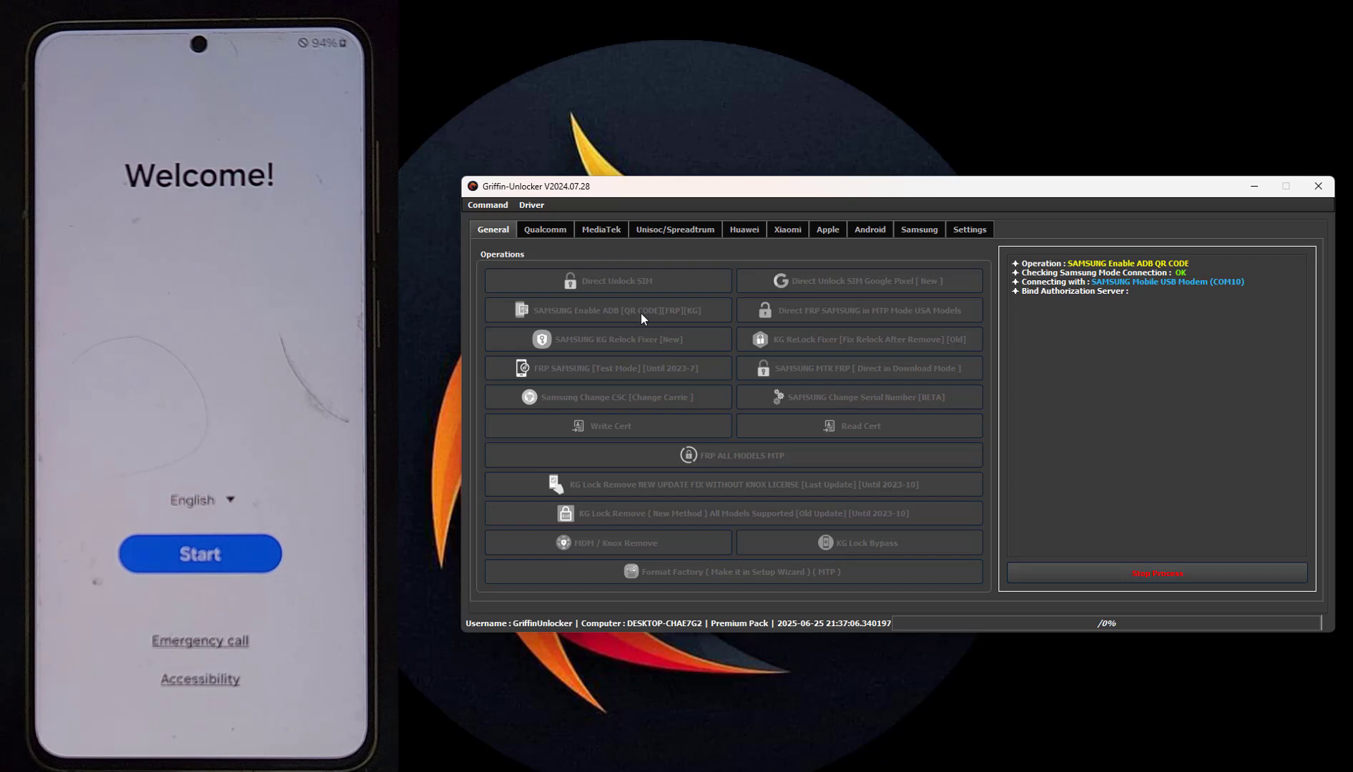
pyautogui.click(608, 310)
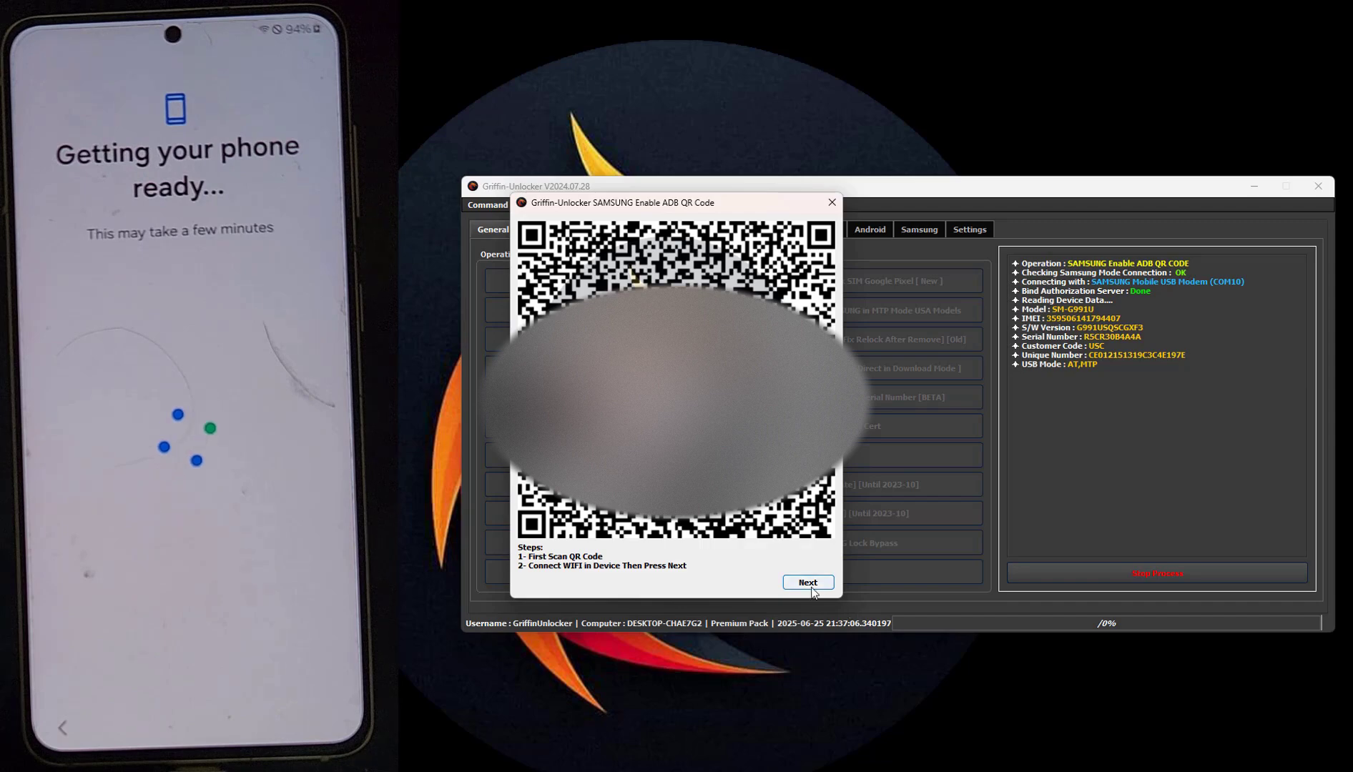
# Continue with Next after scanning the QR code so the guide shows and MDM Guard registers
pyautogui.click(808, 583)
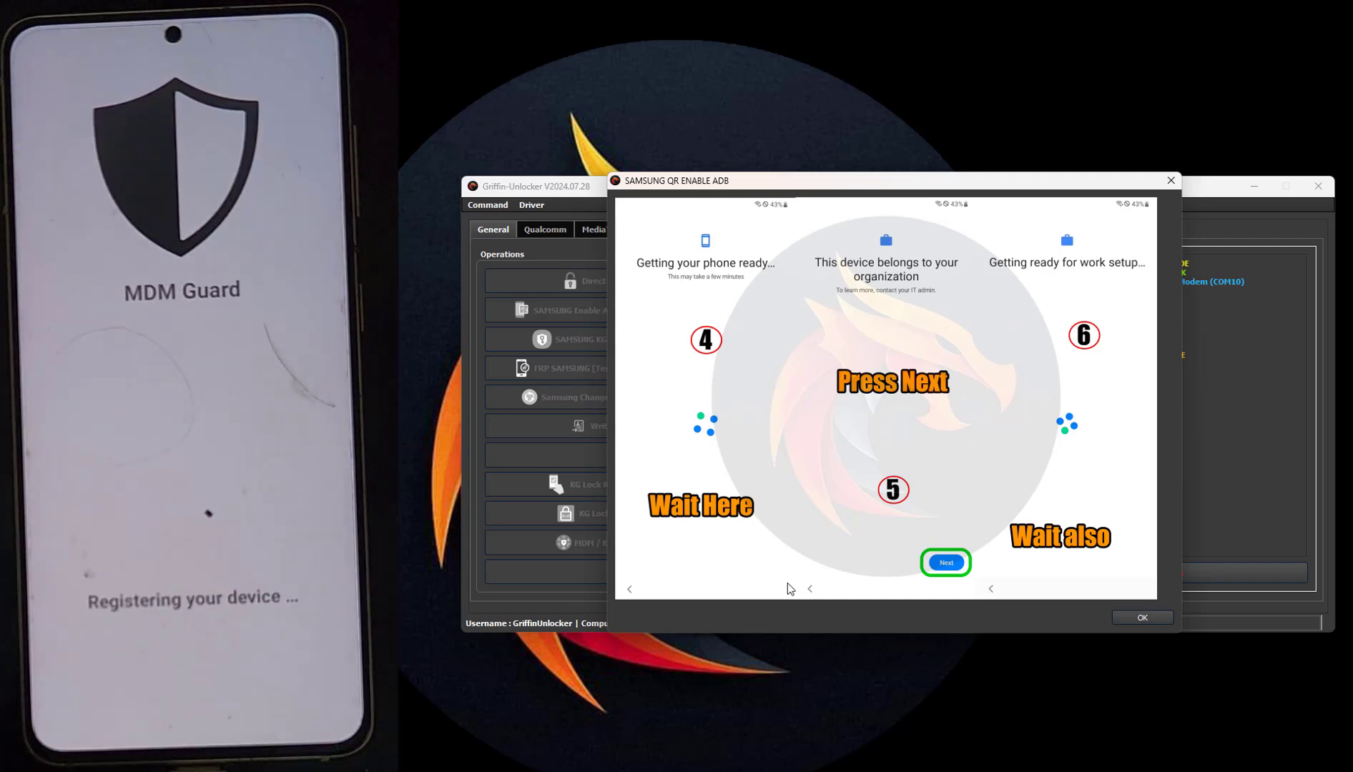
# Dismiss the guide to complete ADB enabling and select the security patch 2024-07-01 in the log
pyautogui.click(946, 564)
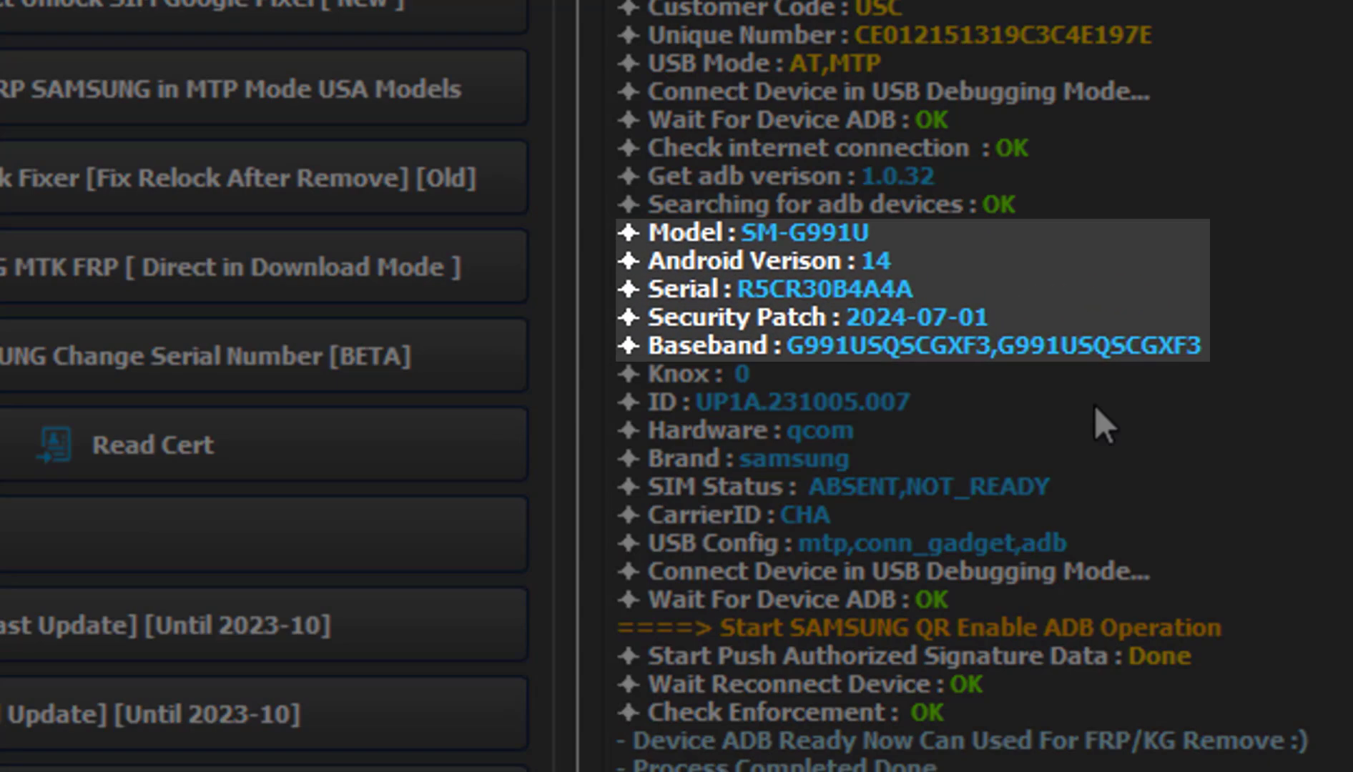
pyautogui.doubleClick(920, 318)
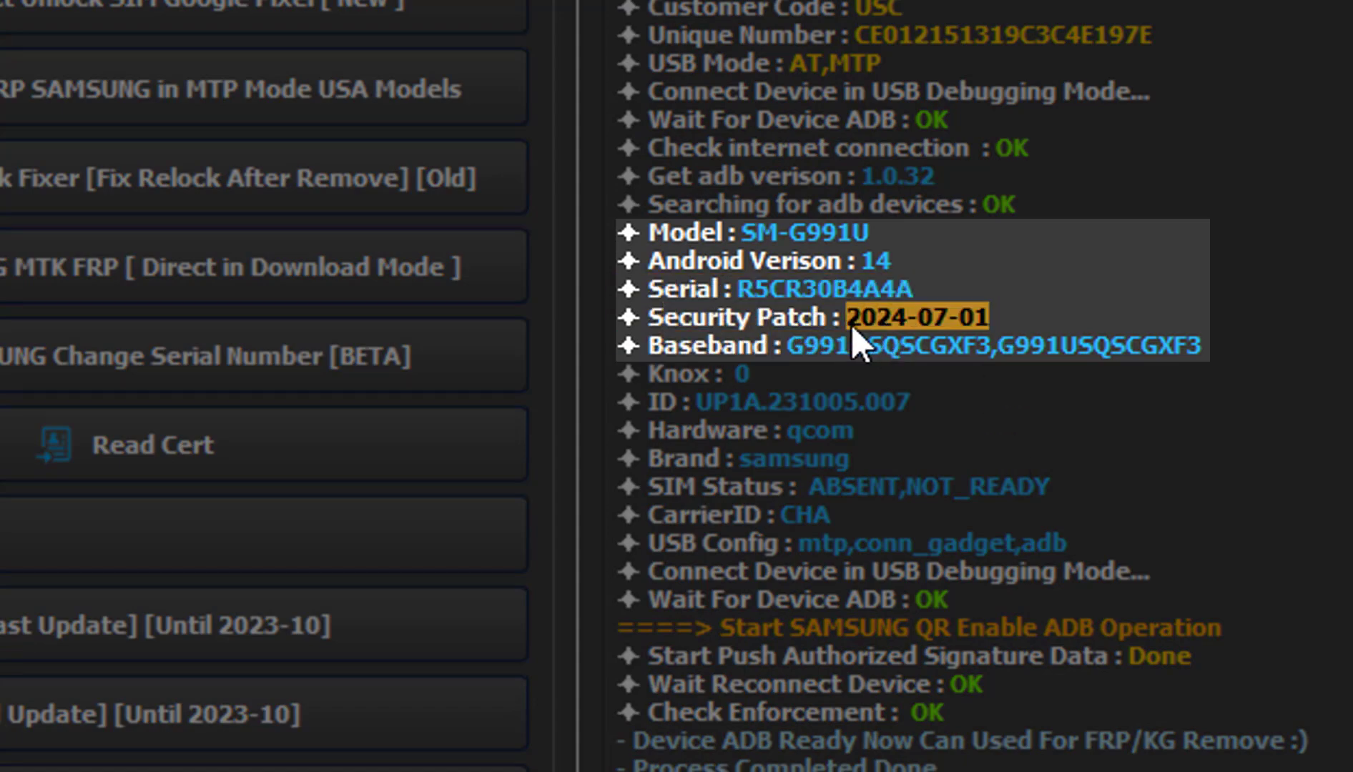